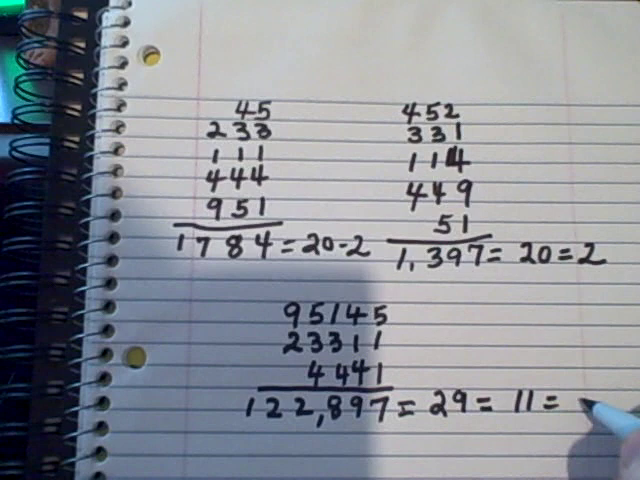
pyautogui.write('2')
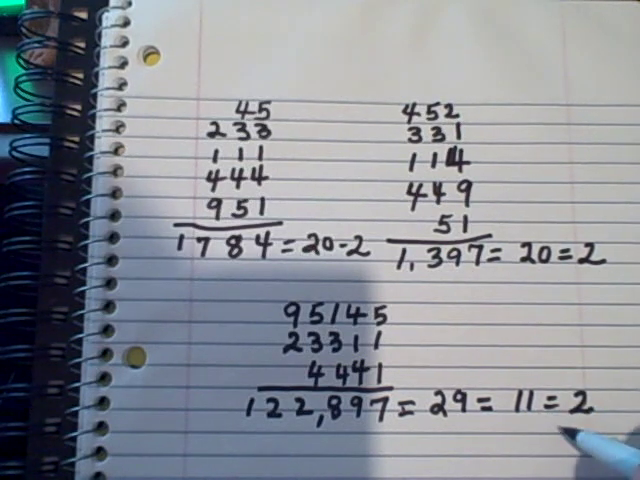